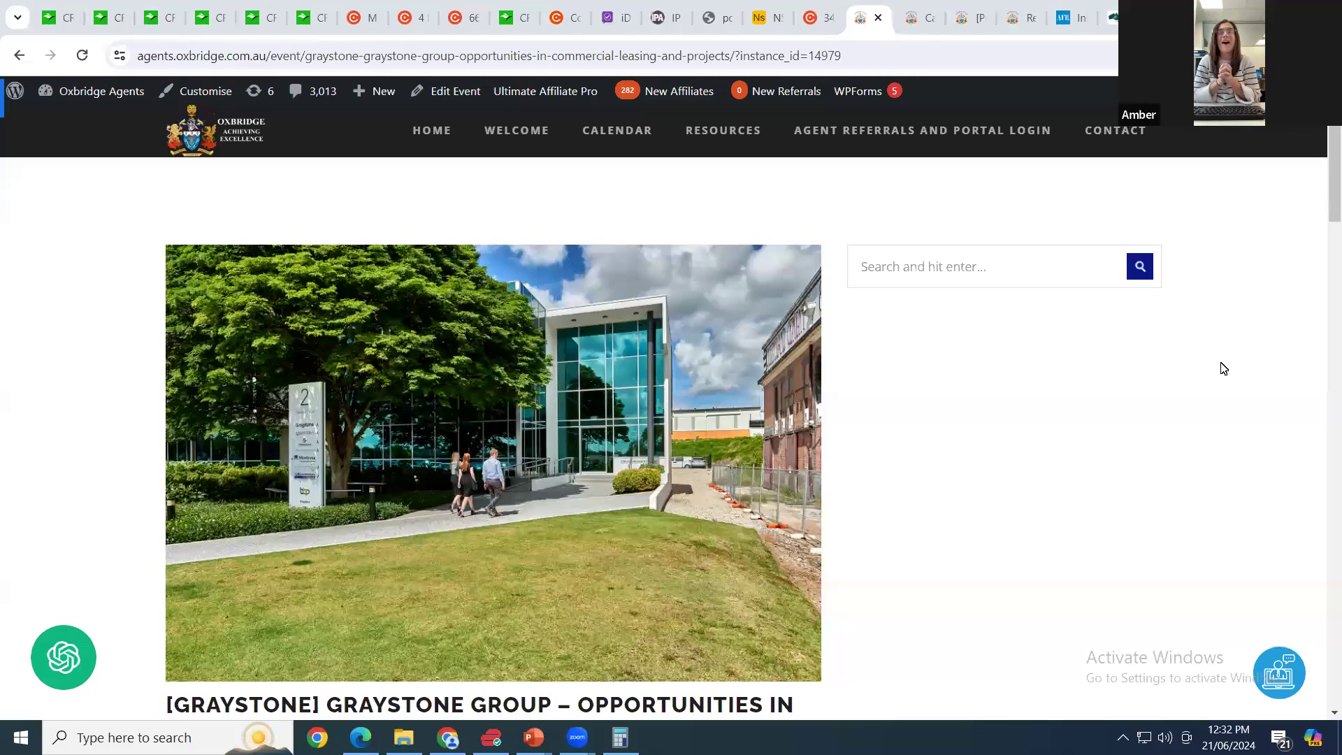
- Scroll past the header photo to the Graystone event title, date, categories and invitation text
scroll("down", 3)
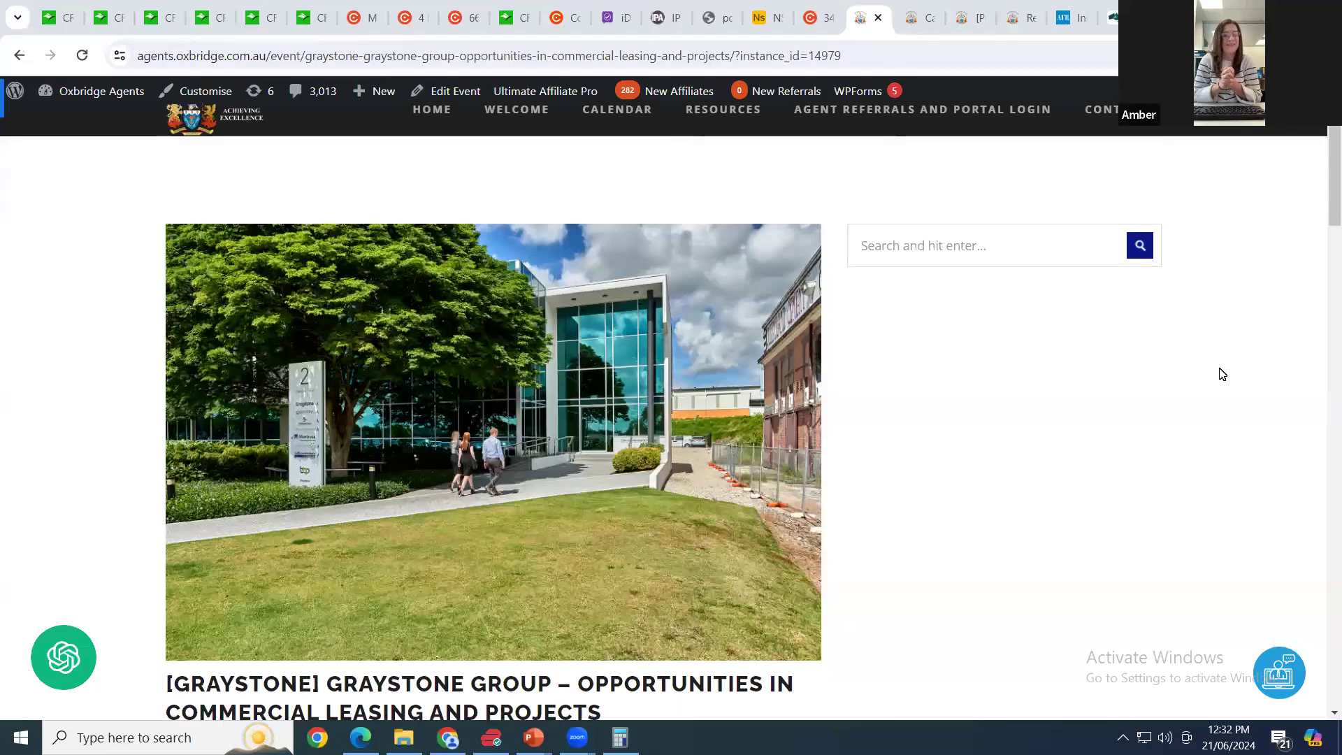
scroll("down", 3)
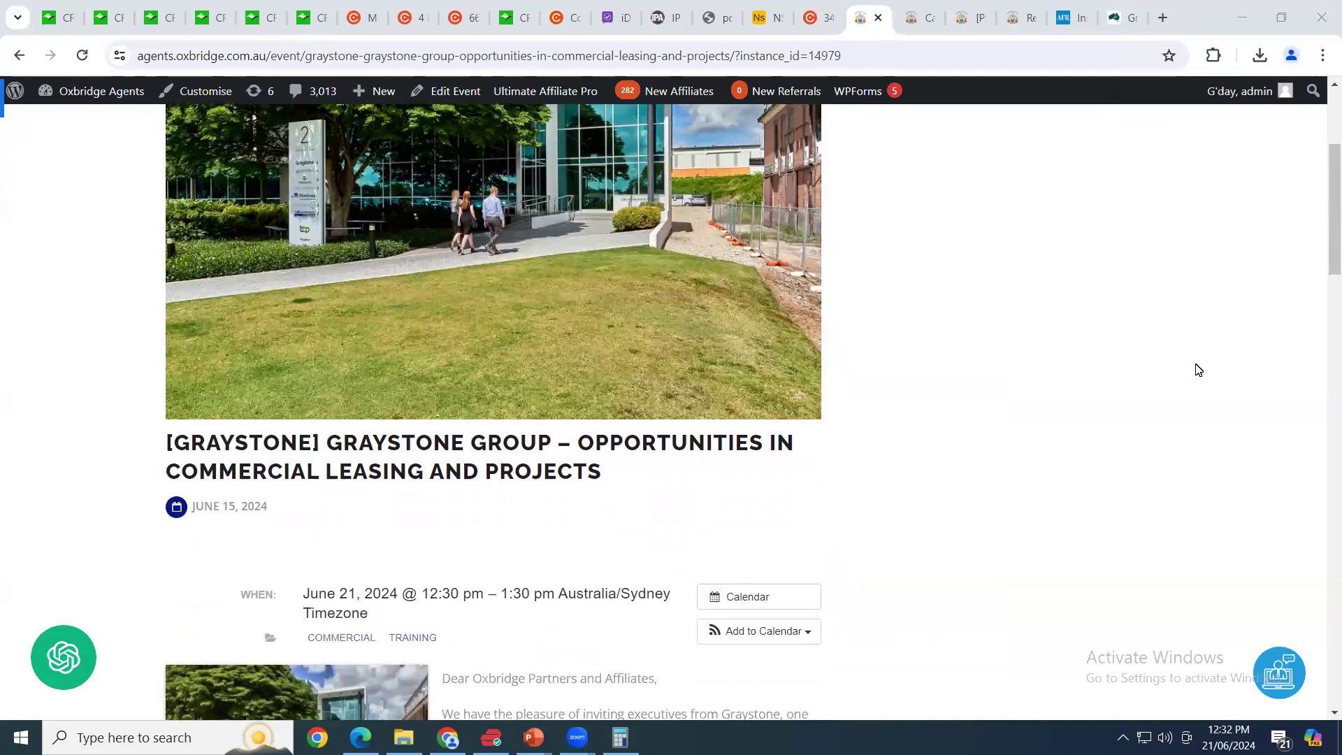
mouse_move(1136, 327)
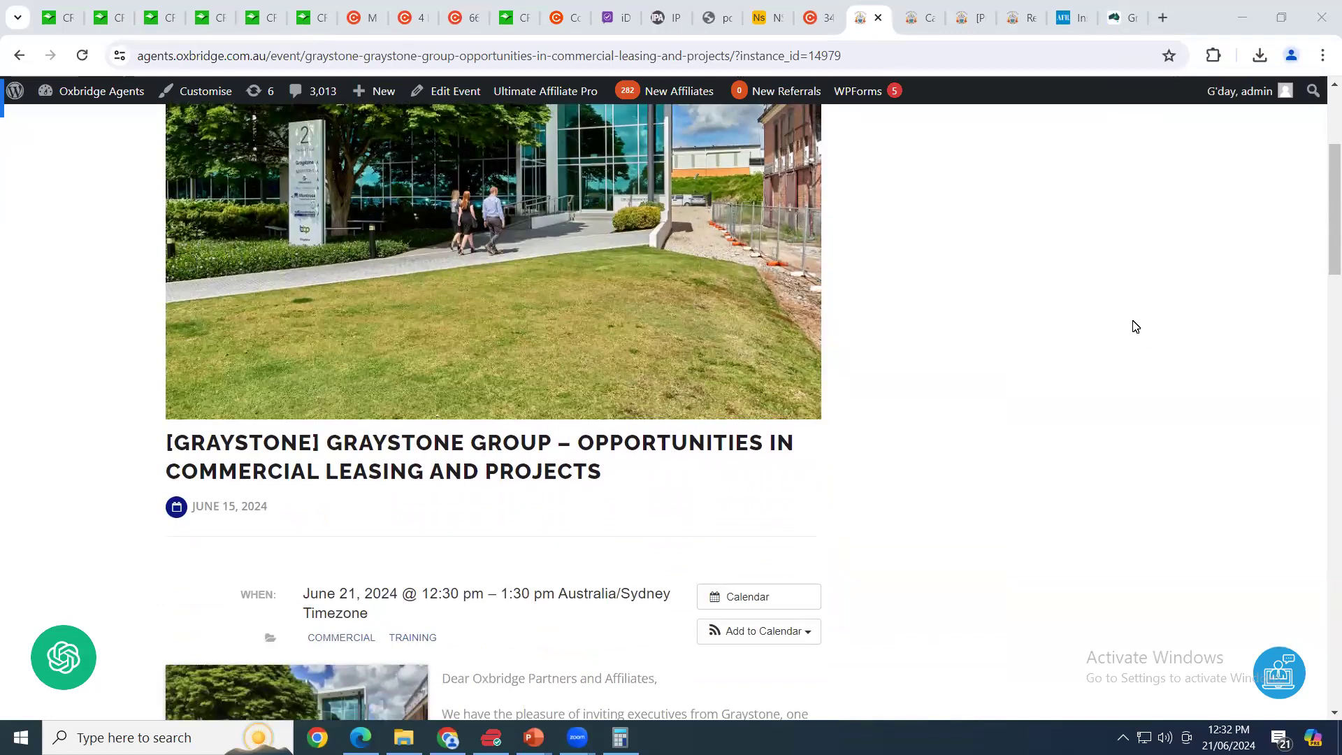
mouse_move(600, 439)
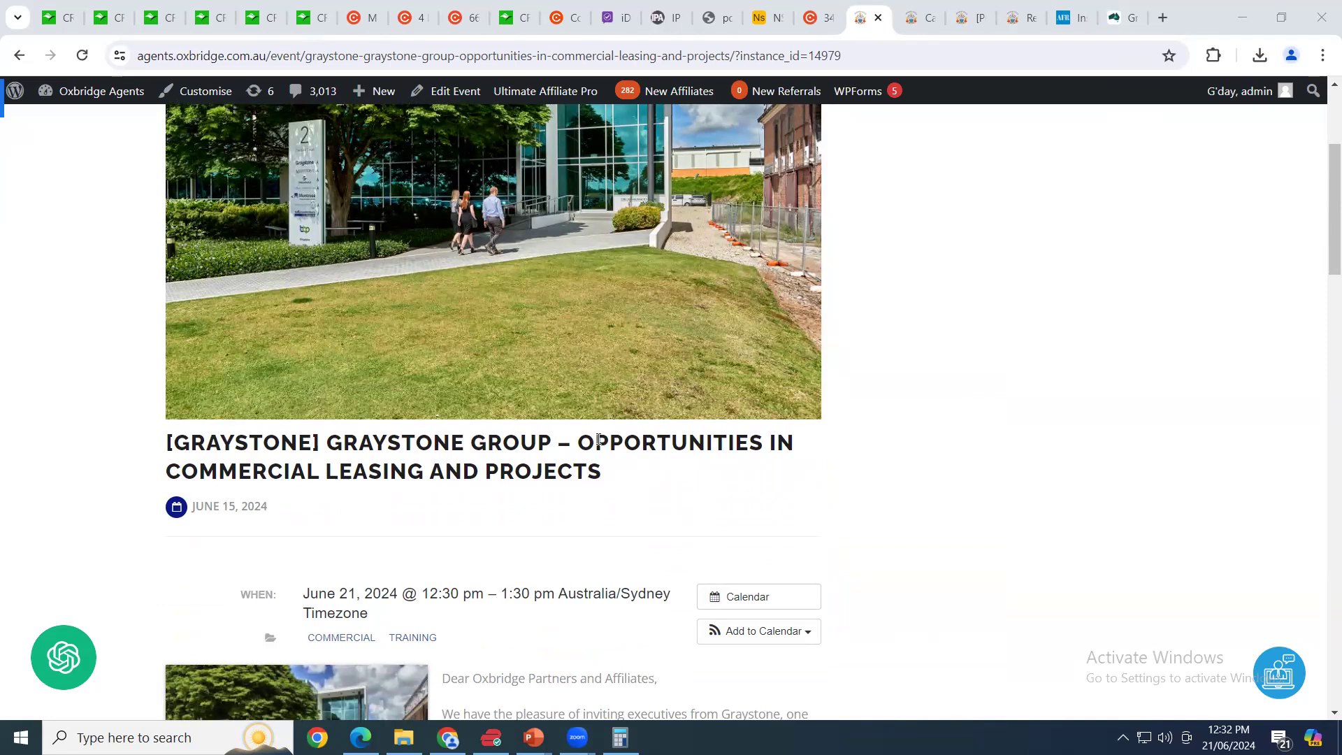
scroll("down", 3)
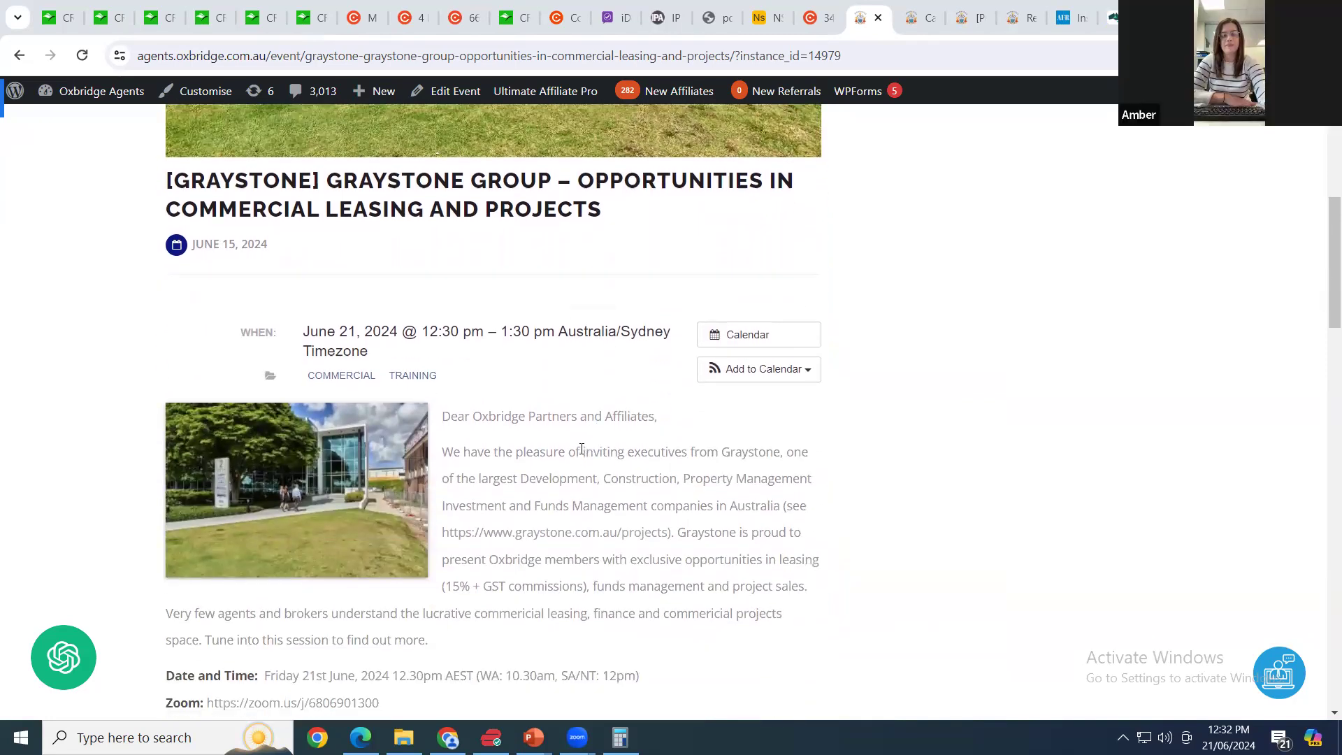
mouse_move(768, 440)
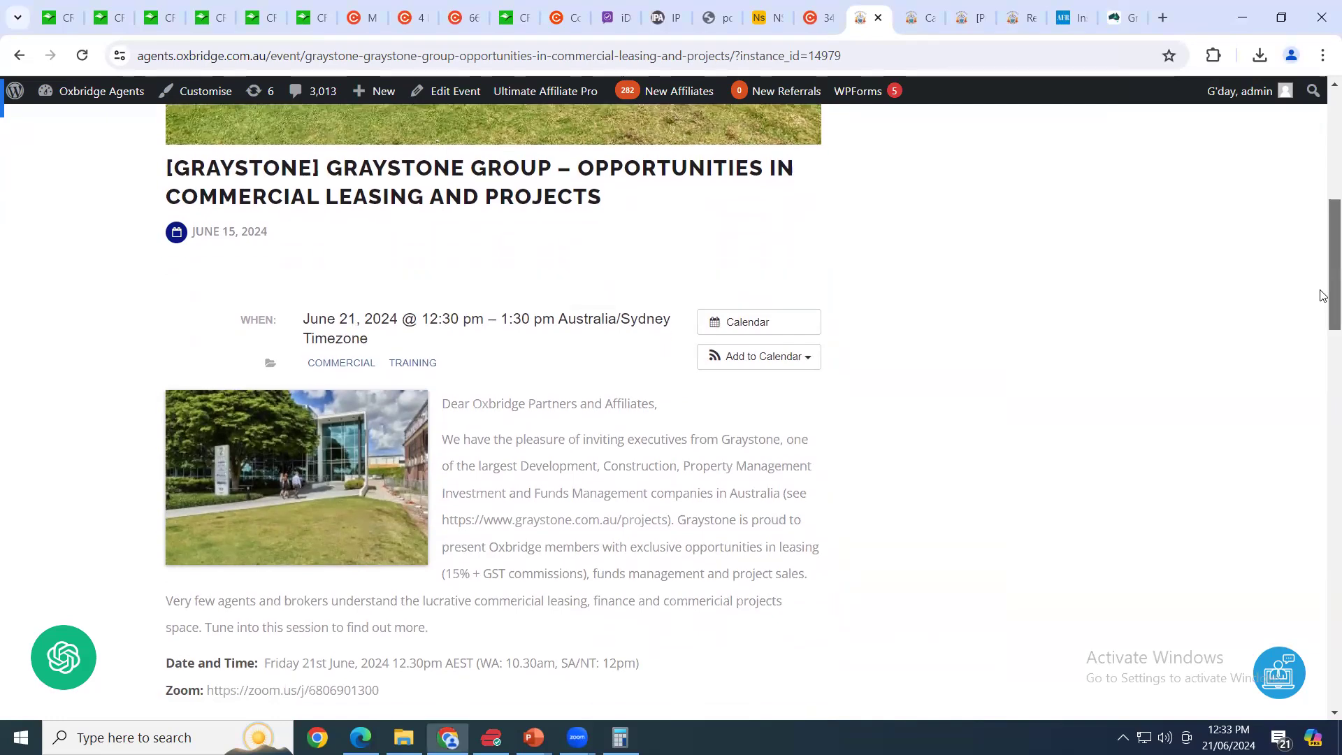
- Scroll to the session date, Zoom link and About Graystone heading, clearing the highlighted invitation phrase
scroll("down", 3)
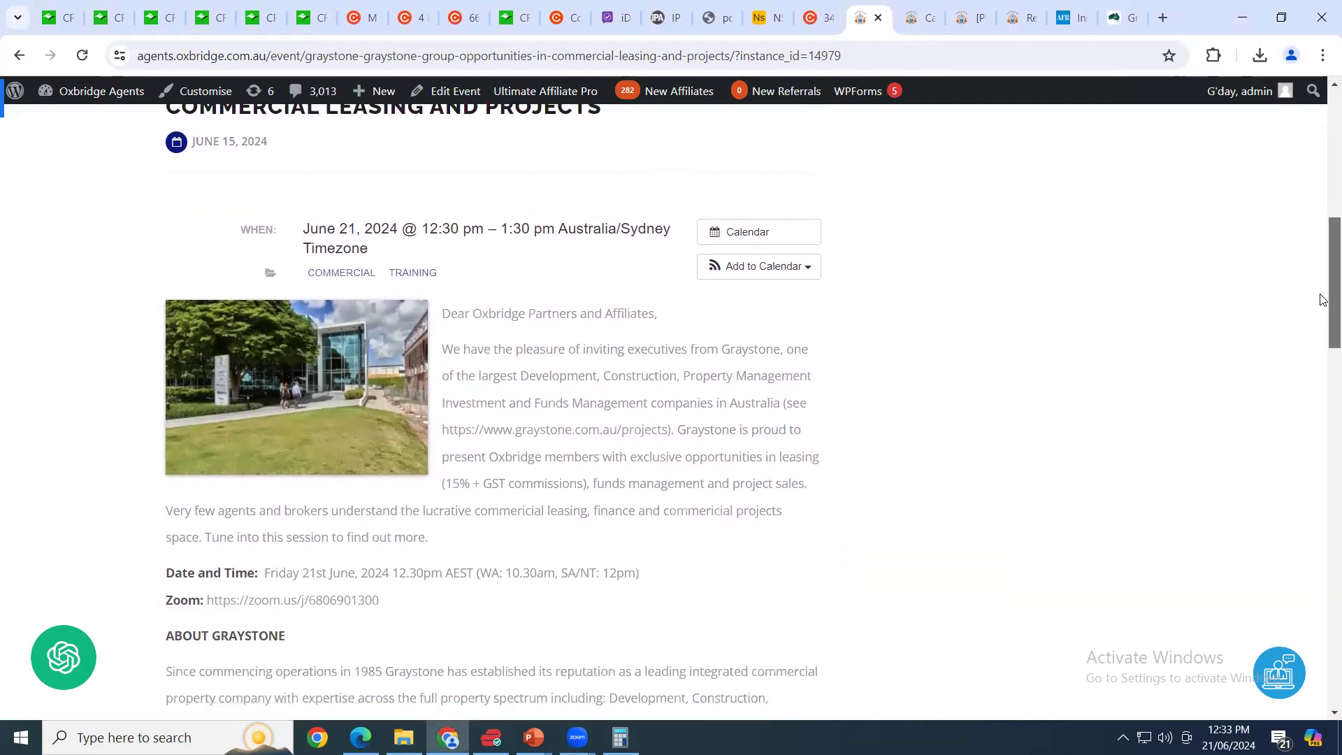
mouse_move(604, 411)
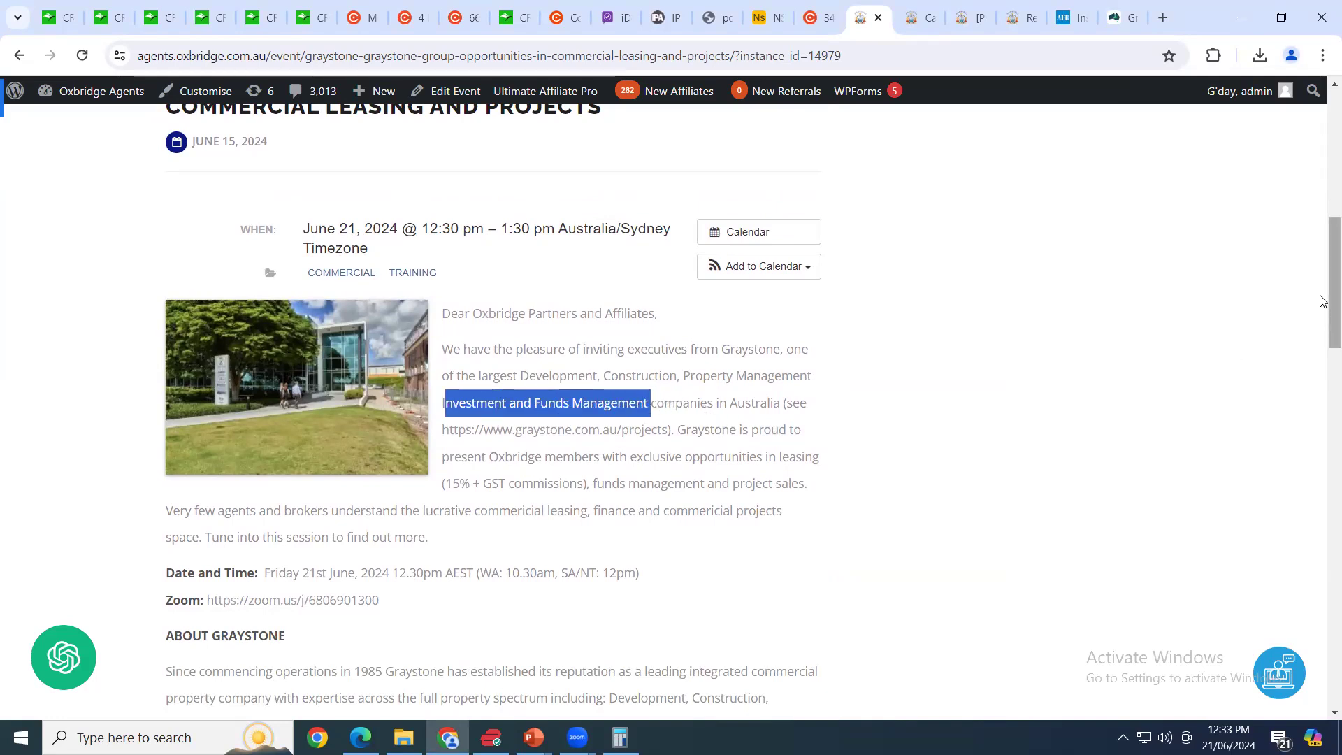
mouse_move(1200, 360)
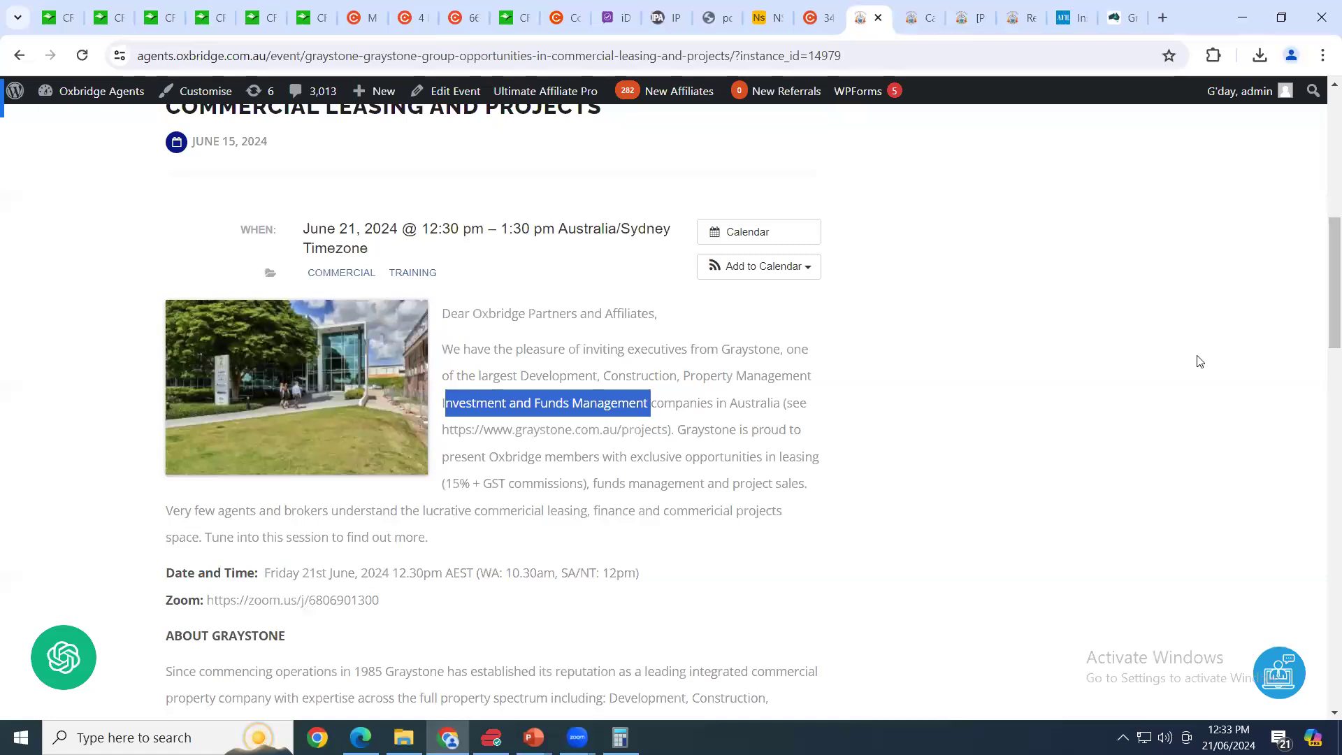
mouse_move(723, 478)
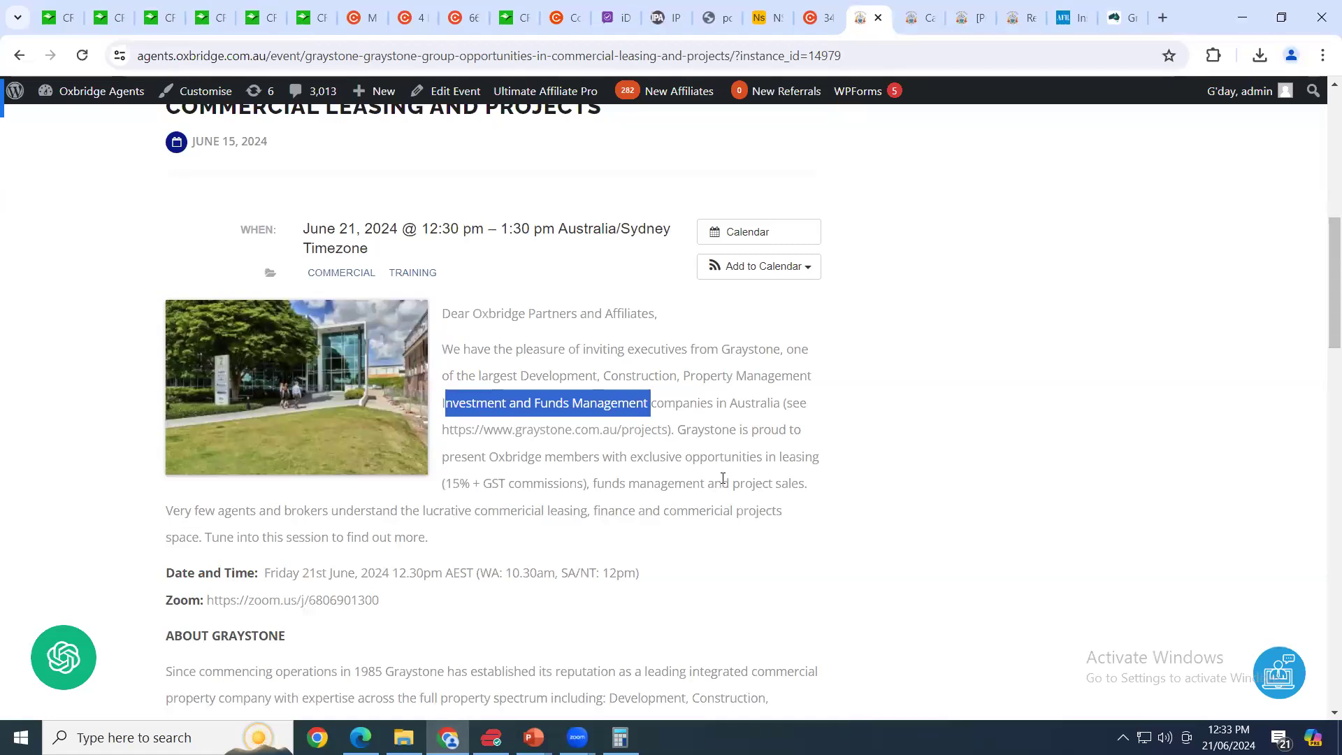
mouse_move(558, 452)
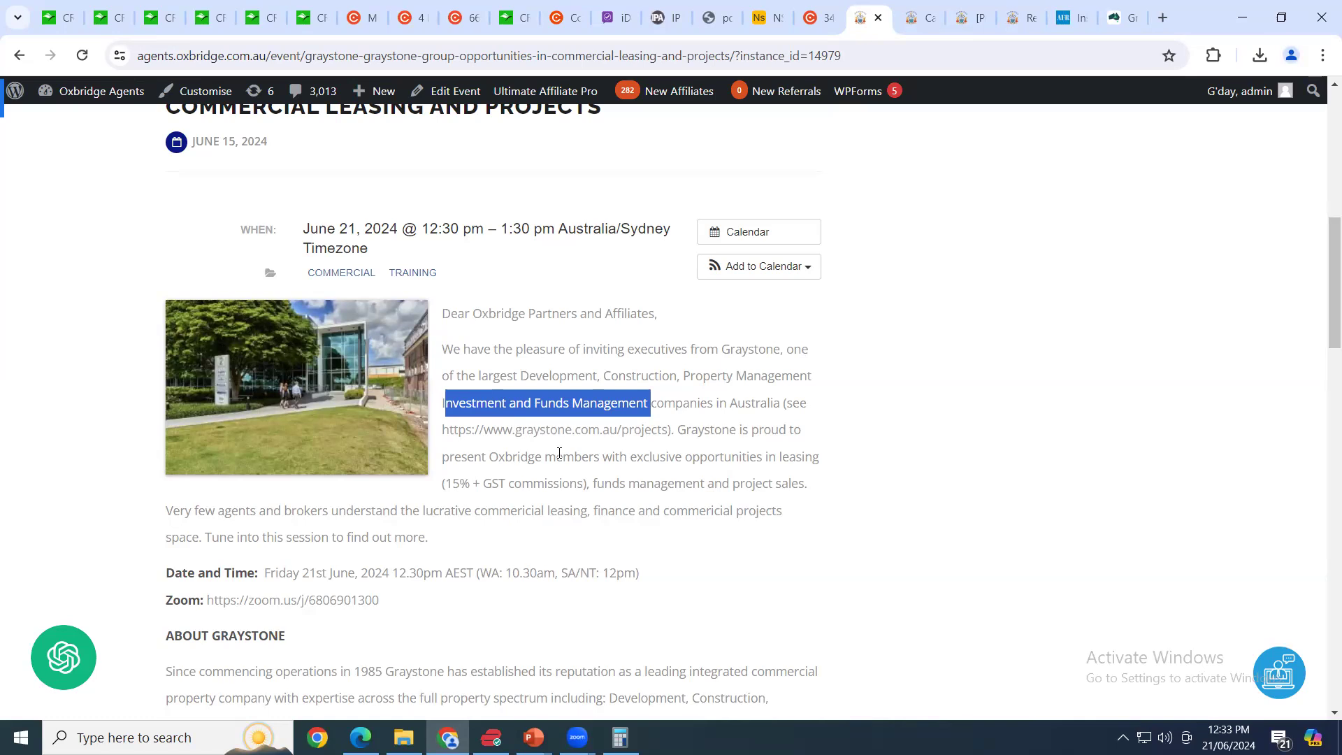
left_click(629, 456)
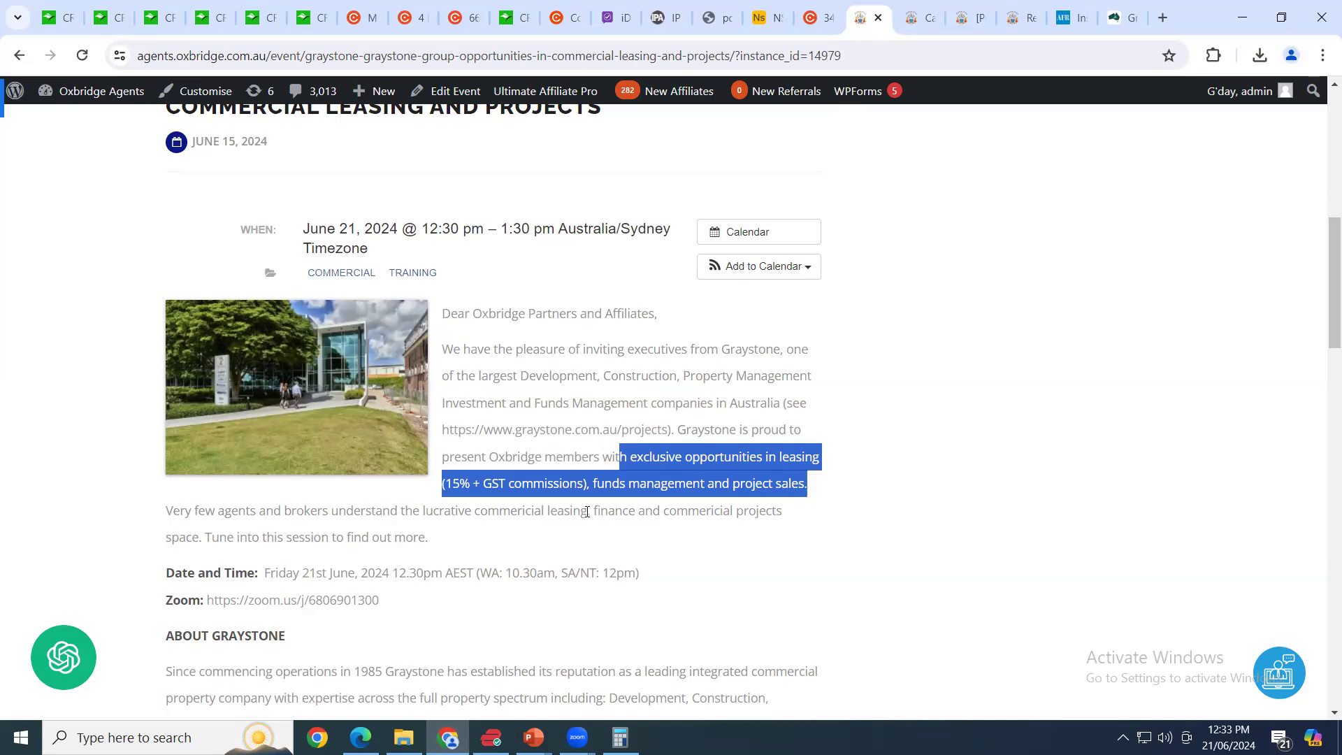
mouse_move(849, 470)
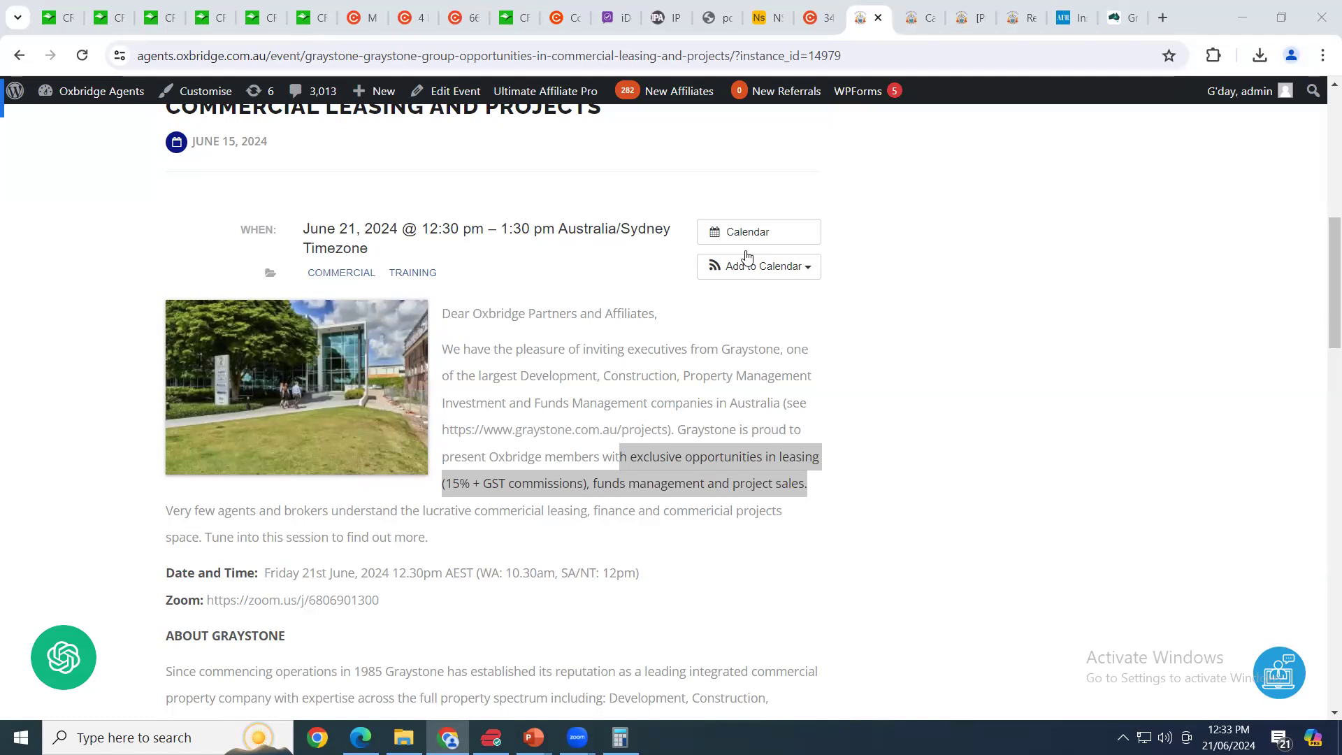
mouse_move(312, 158)
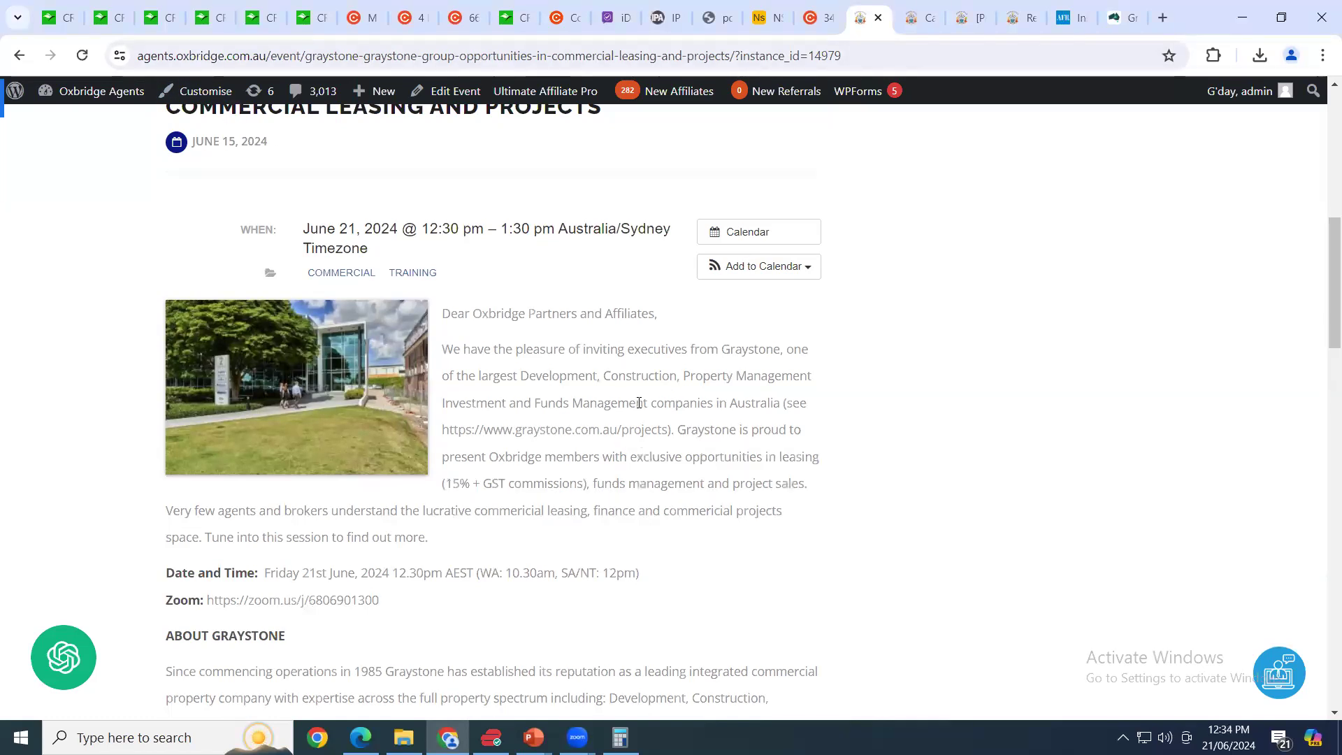
- Review the About Graystone and About Oxbridge sections, then return to the event title
scroll("down", 3)
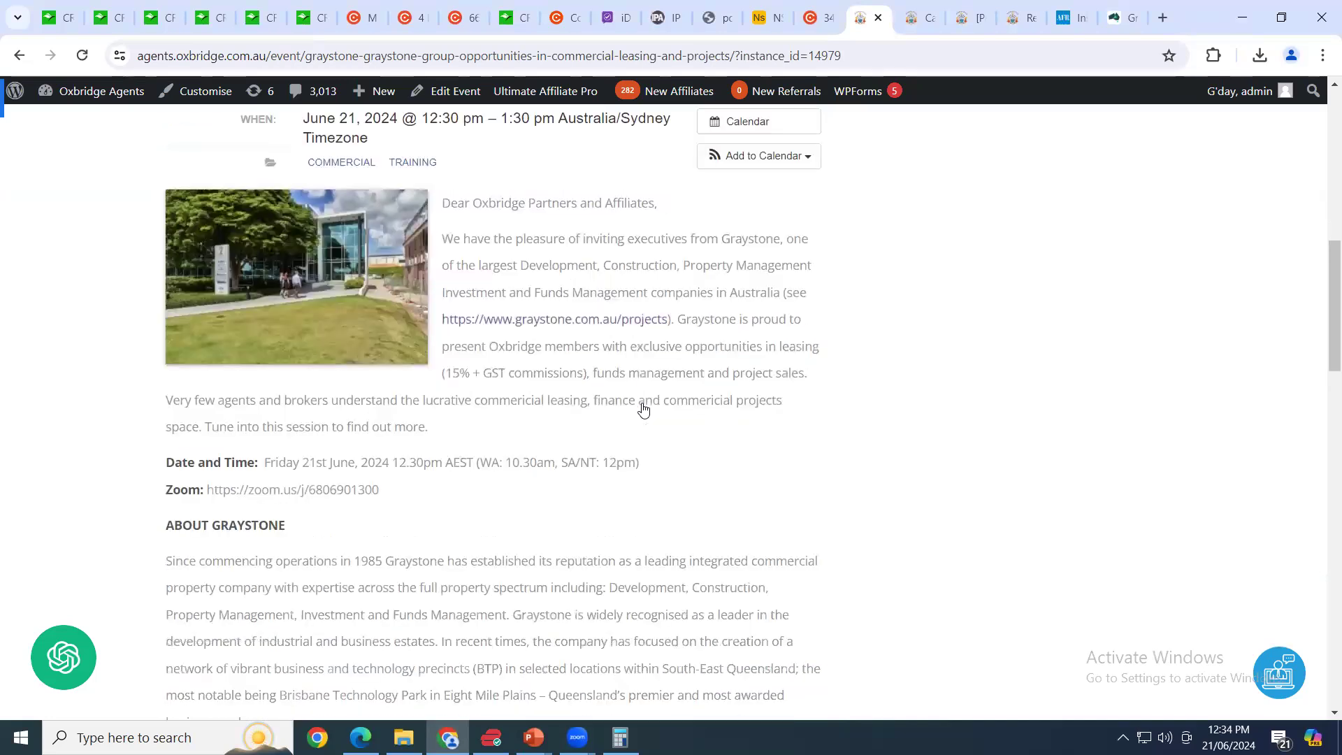
scroll("down", 3)
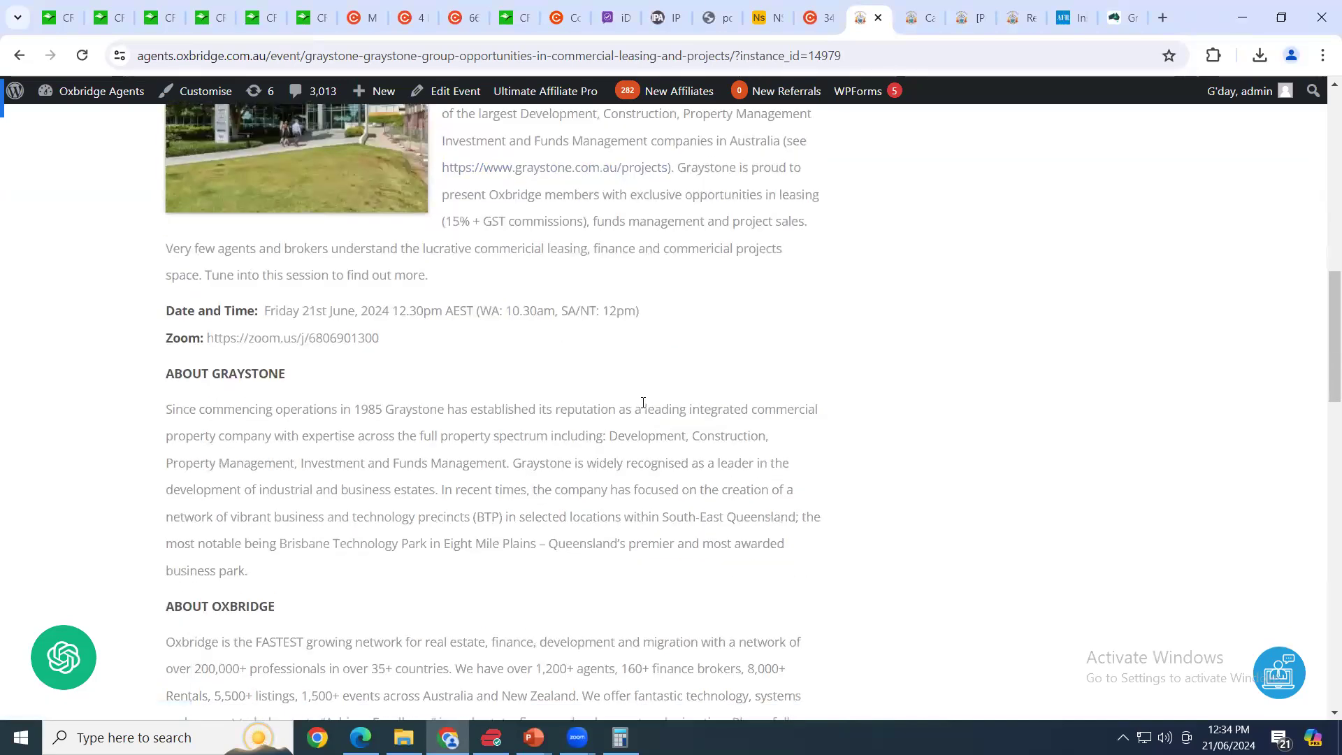
scroll("up", 3)
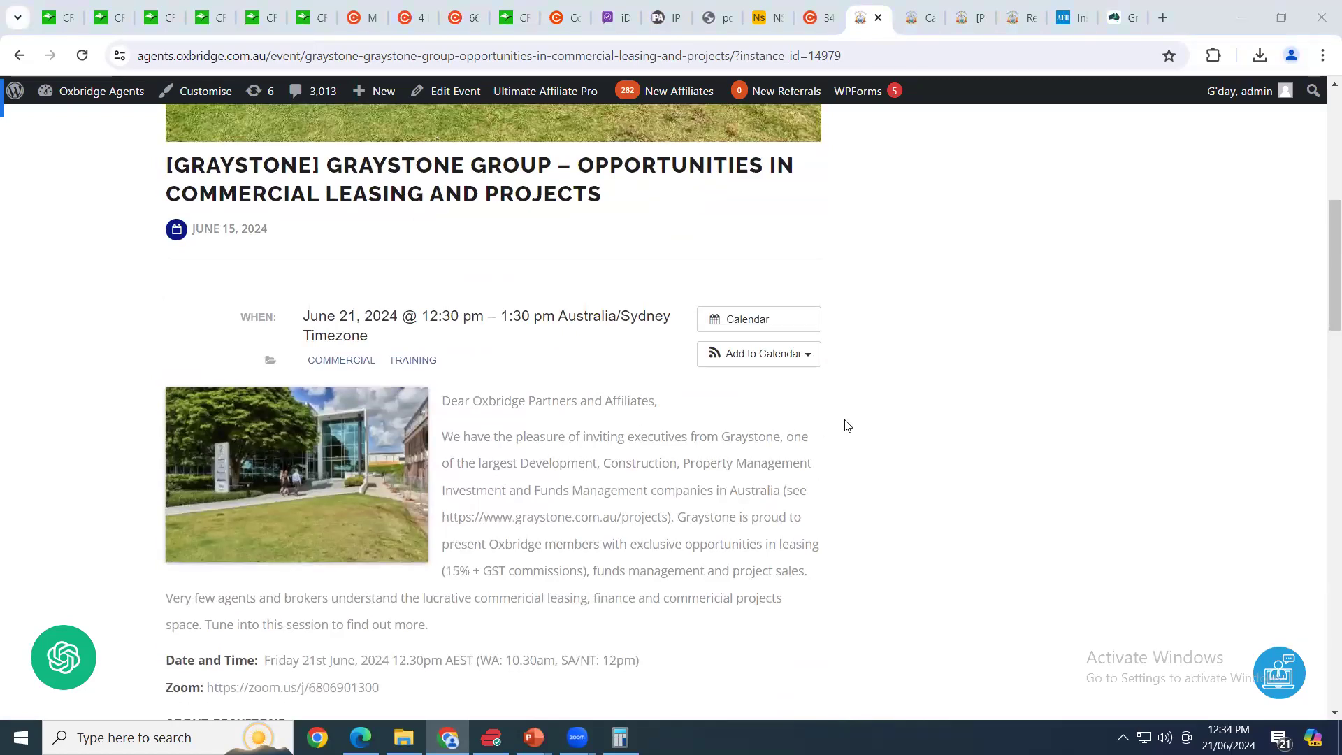
mouse_move(512, 511)
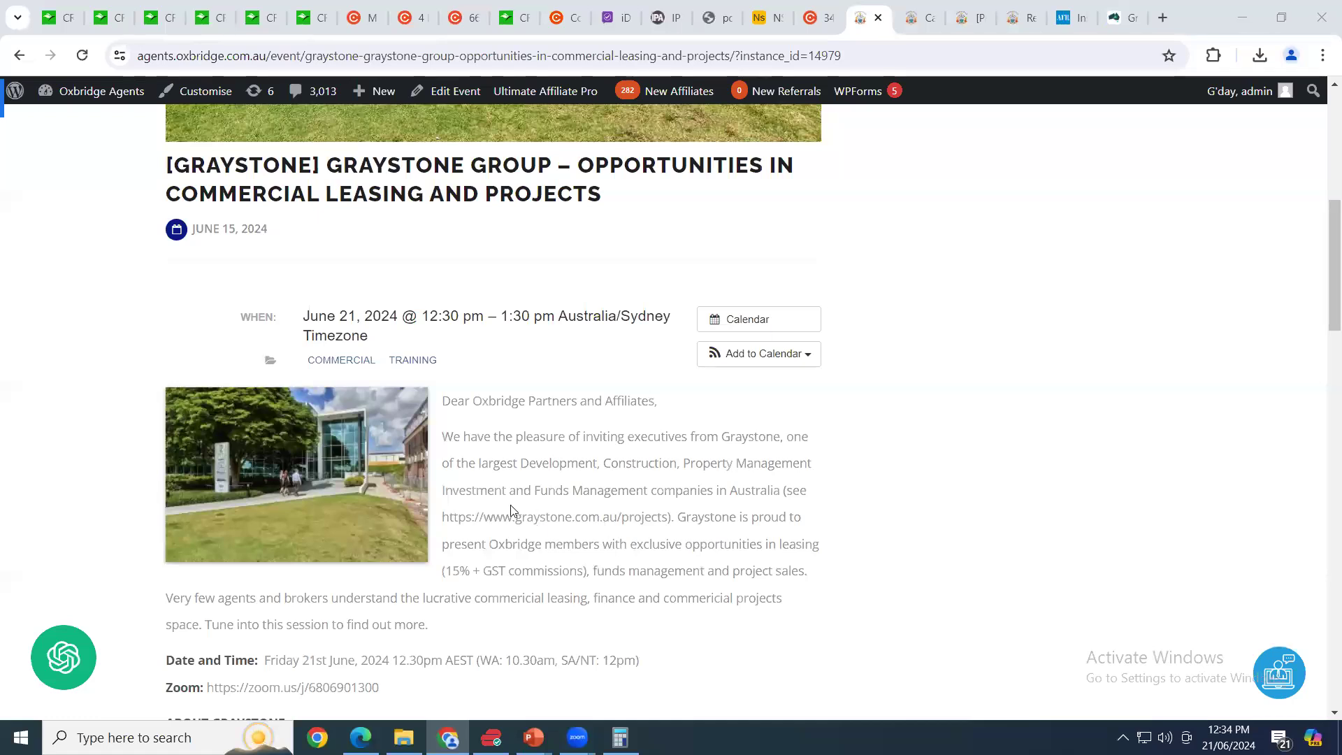
mouse_move(566, 536)
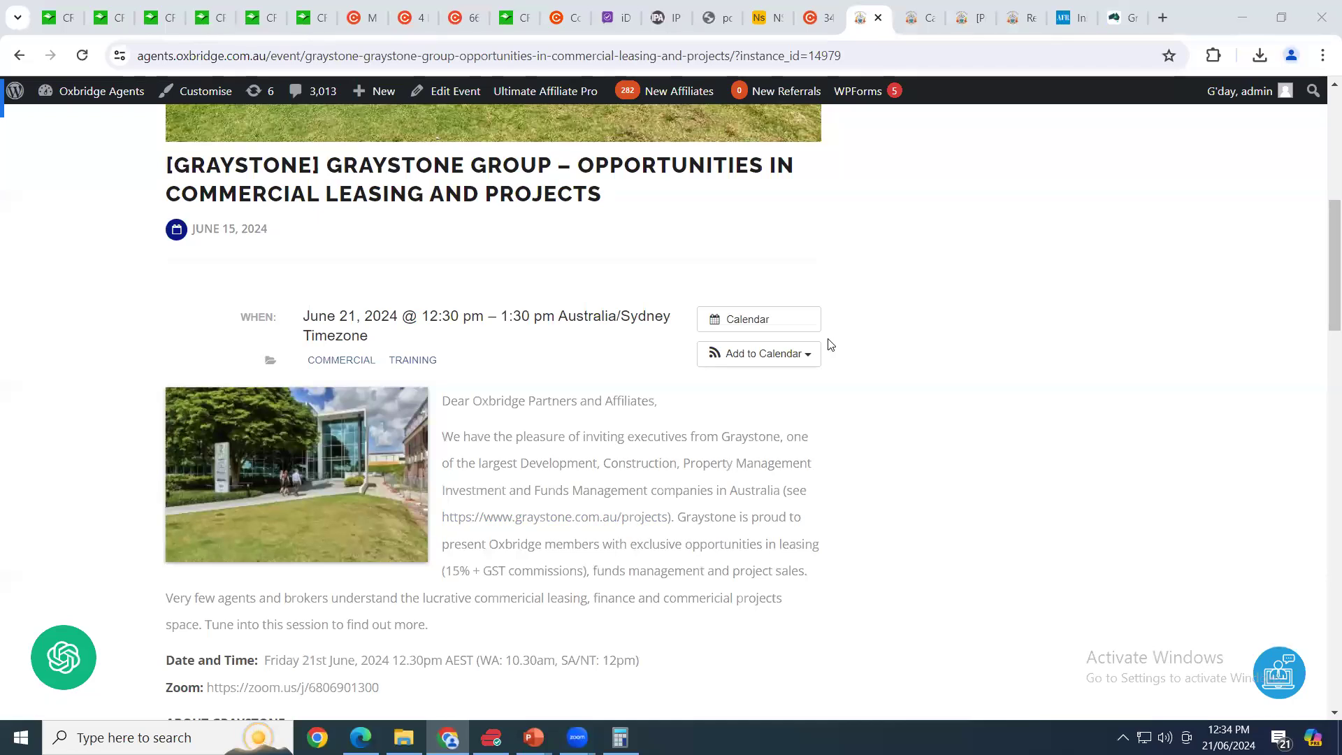
mouse_move(564, 330)
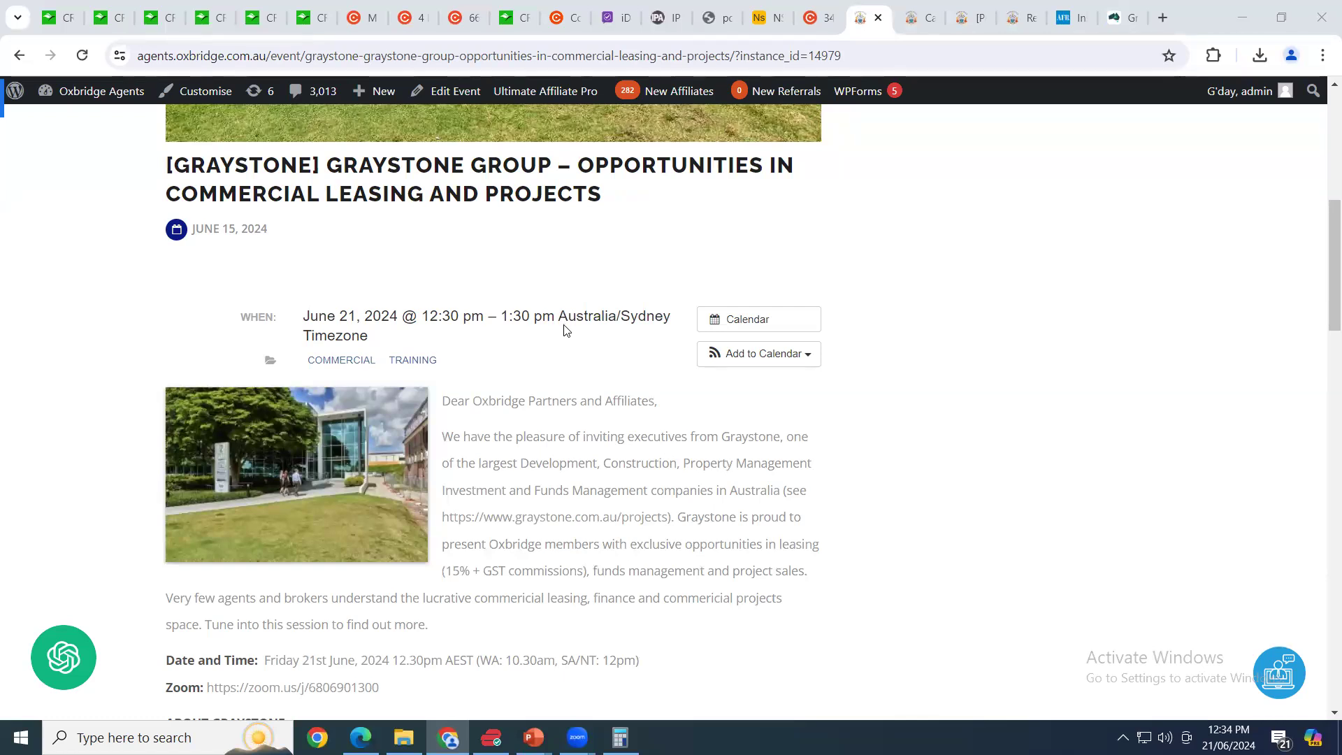
mouse_move(648, 493)
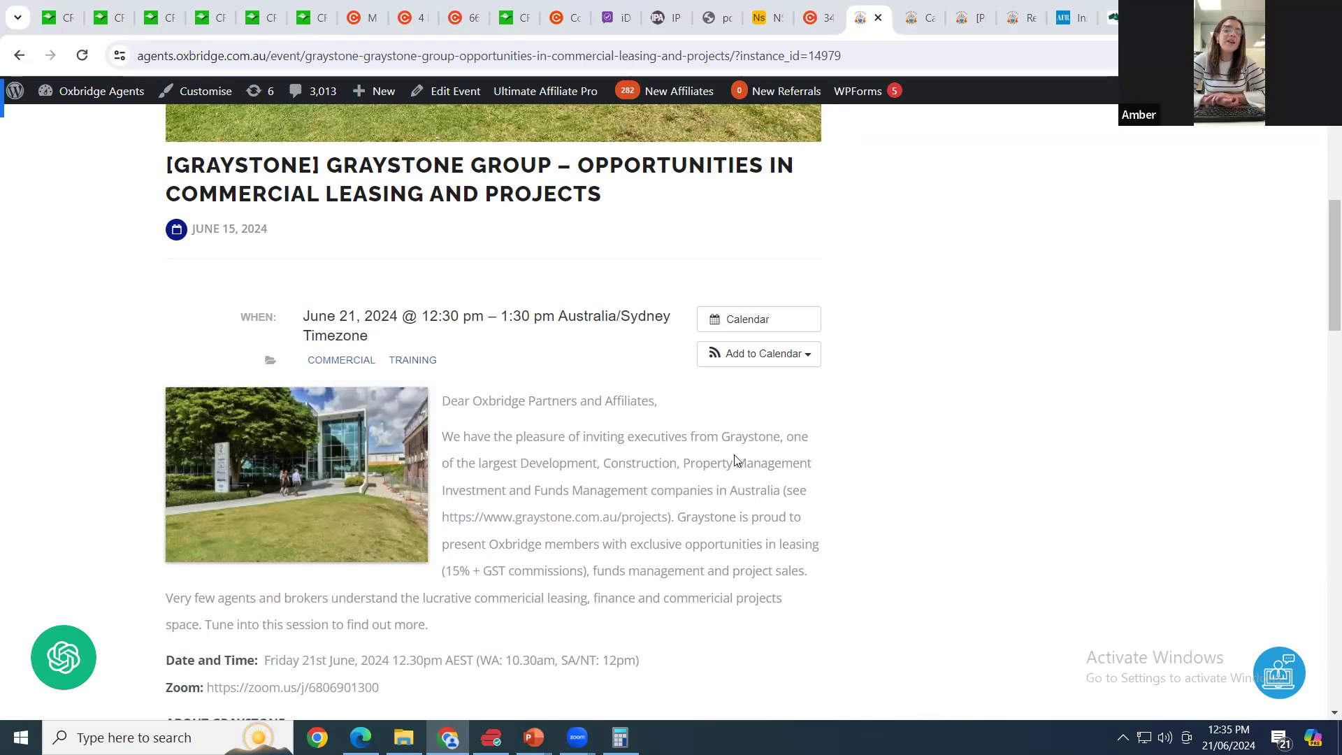
mouse_move(849, 502)
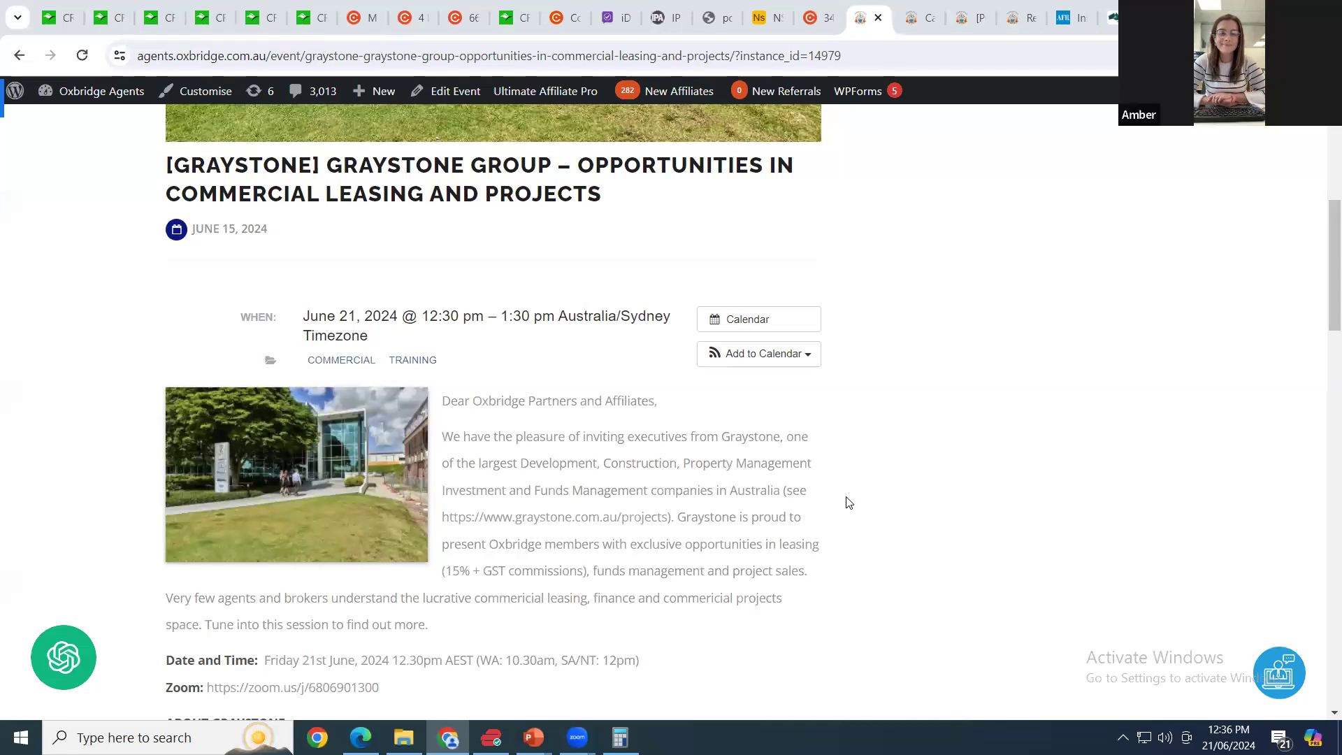
mouse_move(699, 154)
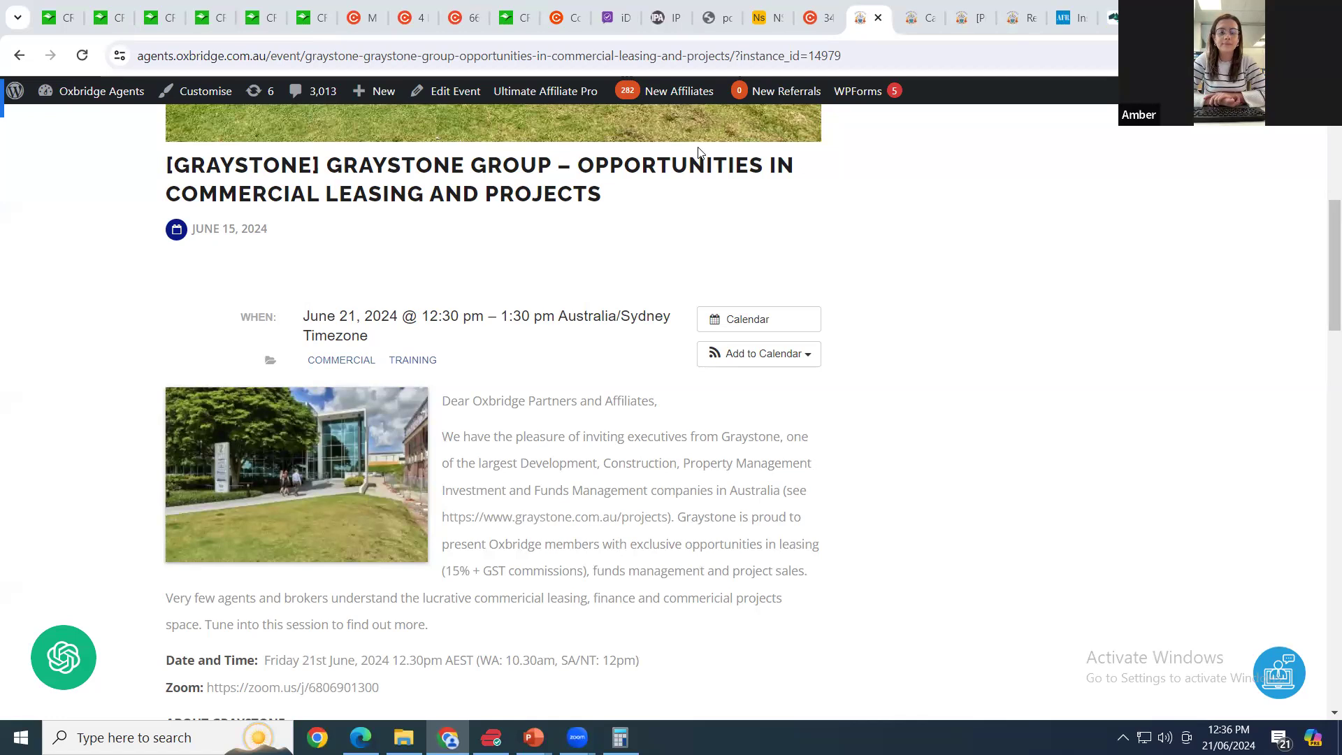
mouse_move(577, 266)
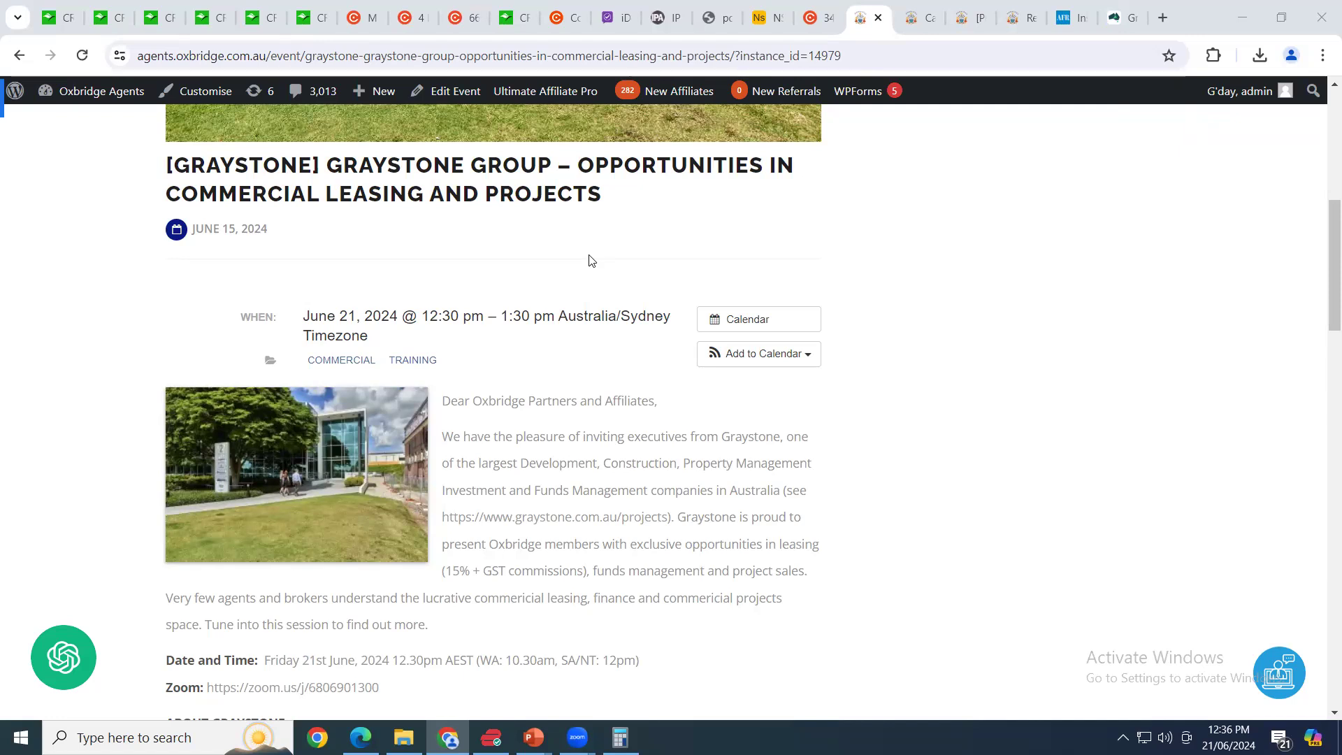
mouse_move(848, 250)
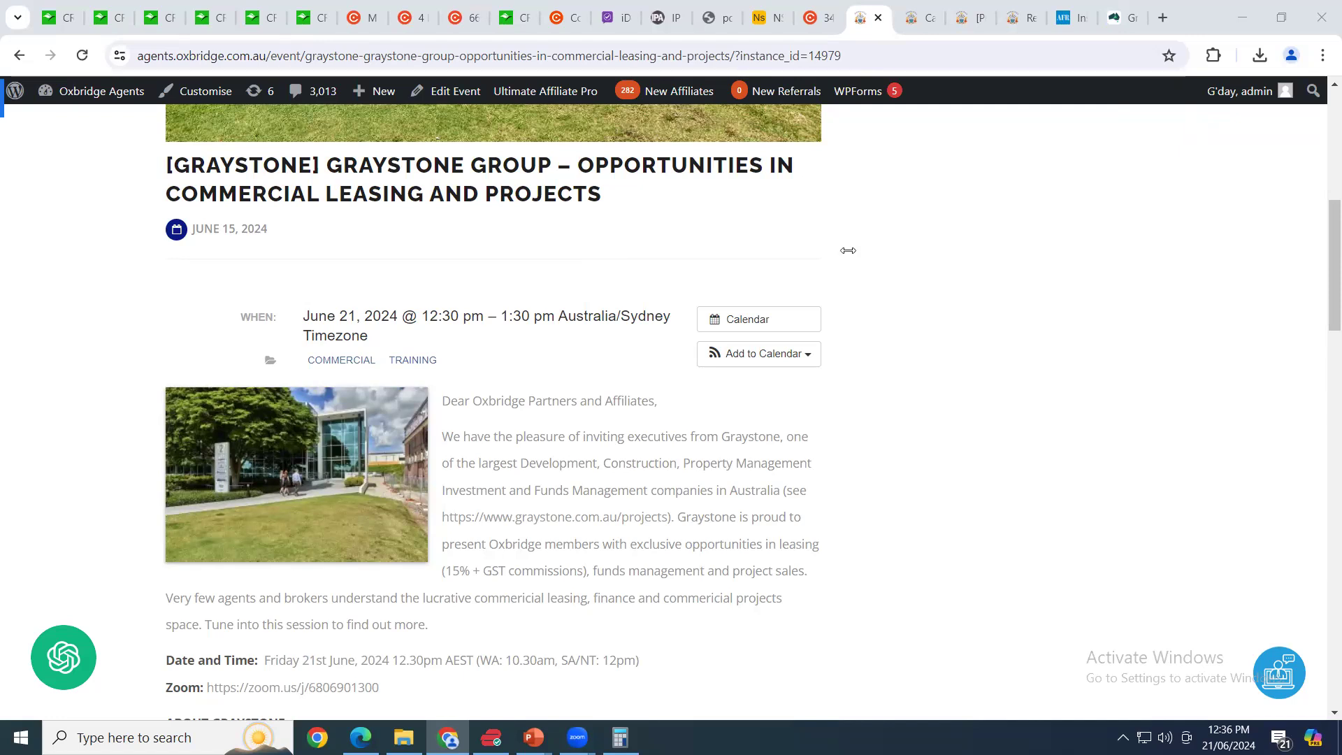